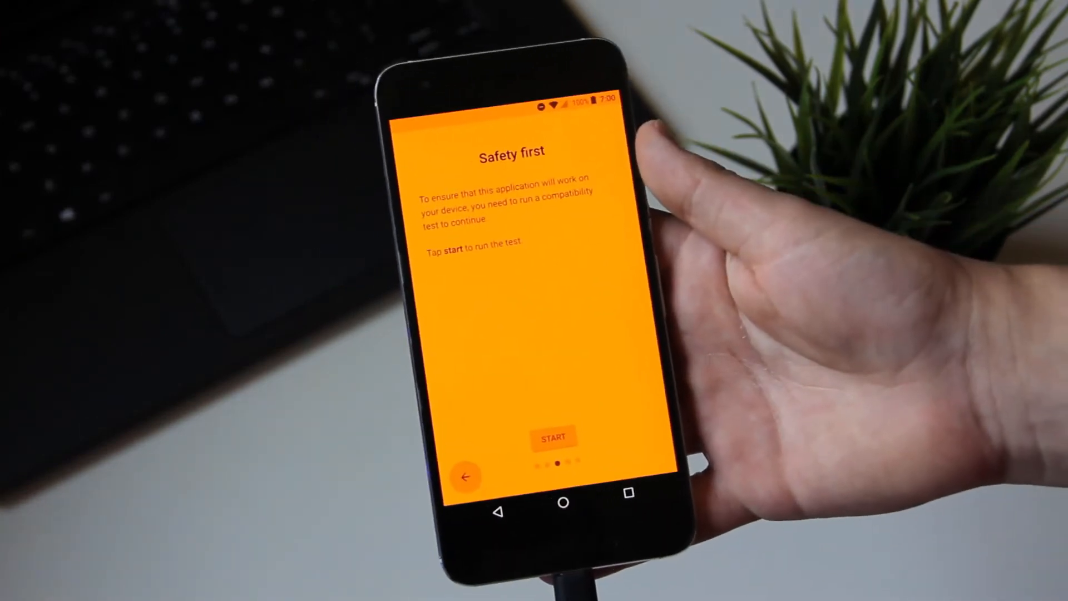
- Run the compatibility test and finish the first-run setup
click(555, 436)
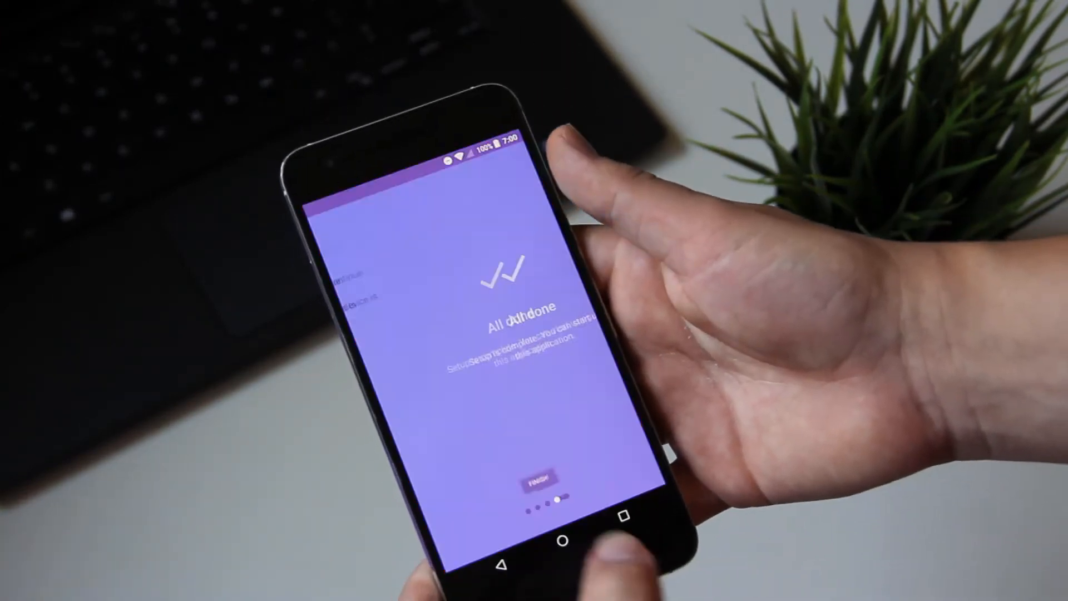
click(541, 477)
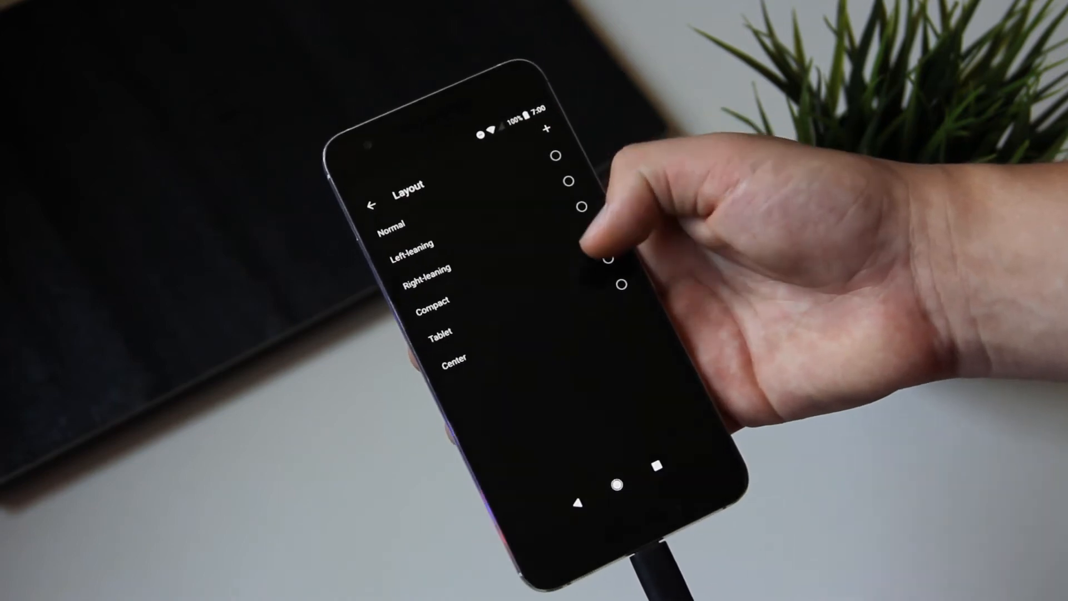
- Try the Center layout, then settle back on the Normal layout
click(591, 259)
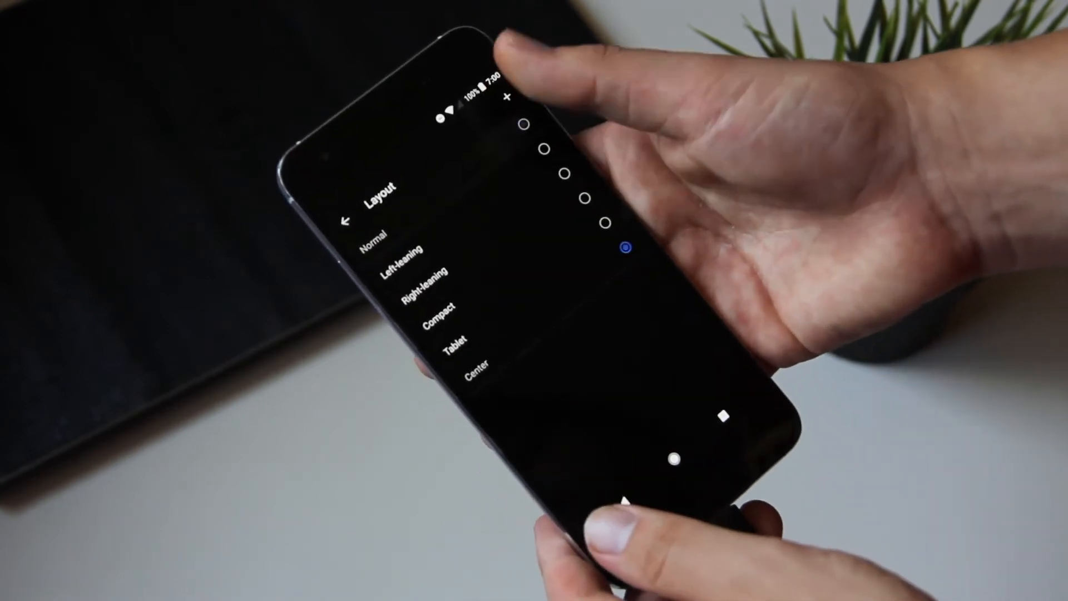
click(347, 215)
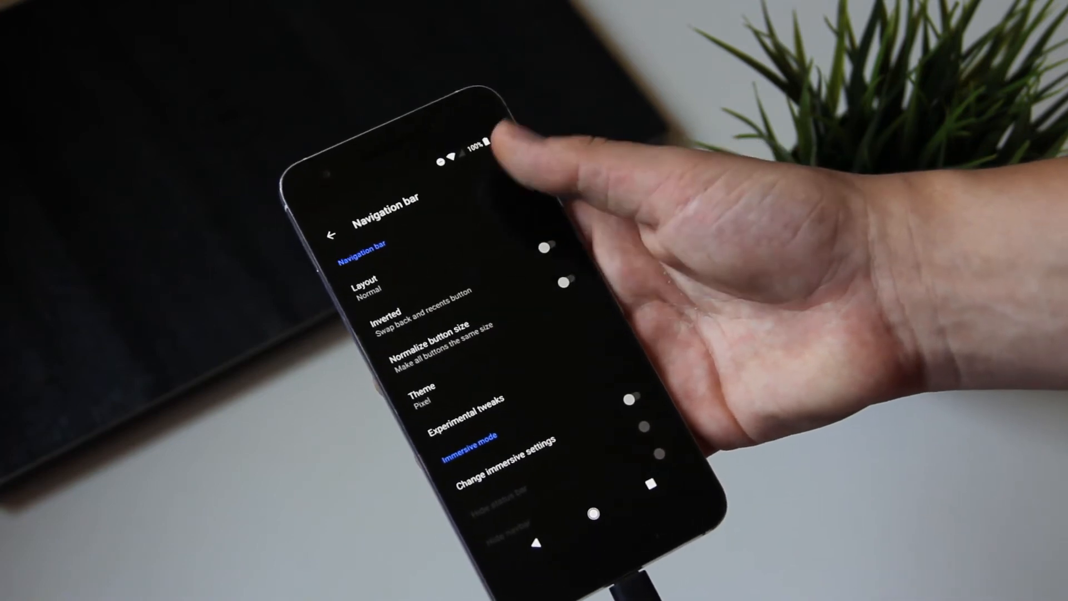
- Set the button theme to Pixel, then S8, then Invisible, leaving the theme list open
click(423, 388)
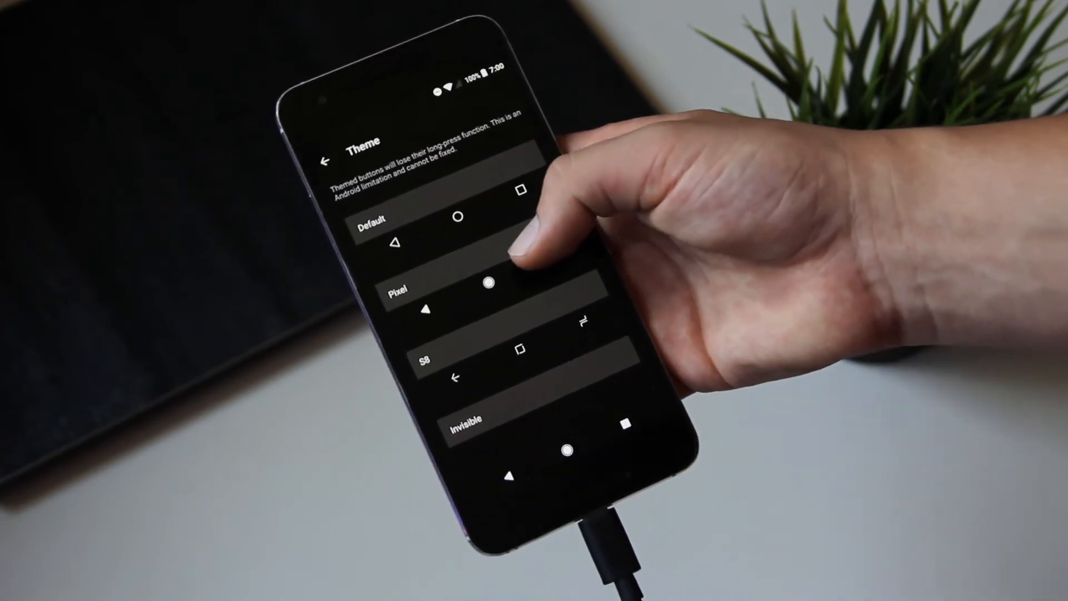
click(327, 155)
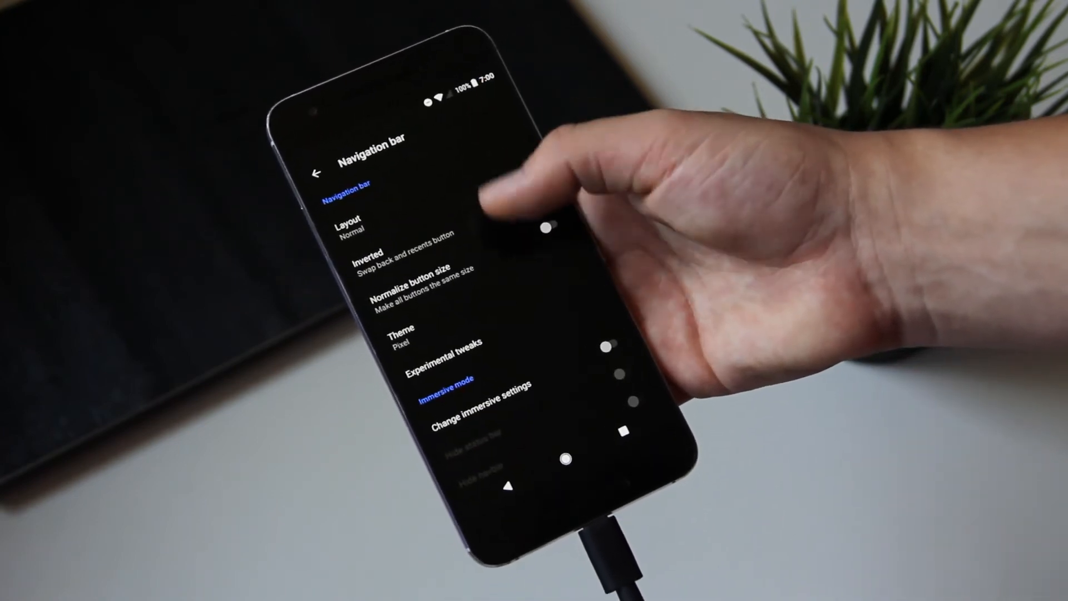
click(392, 338)
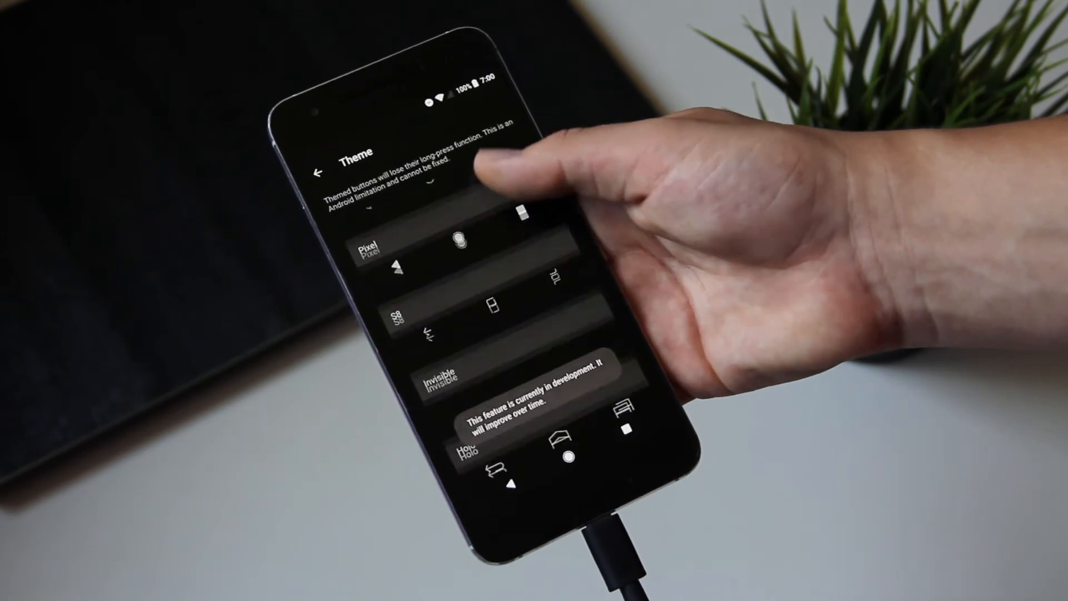
click(318, 168)
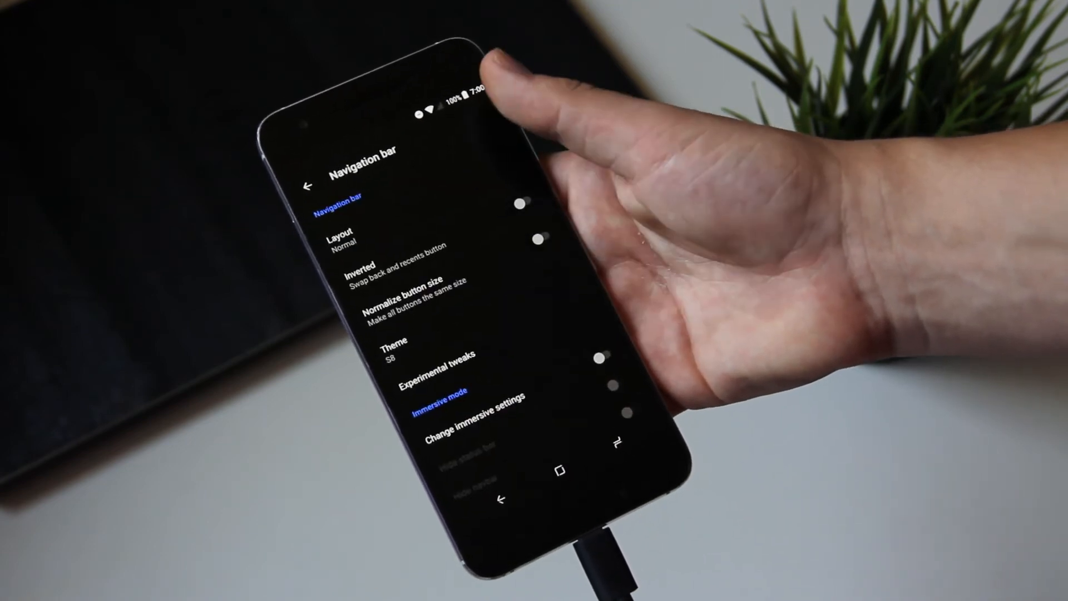
click(390, 346)
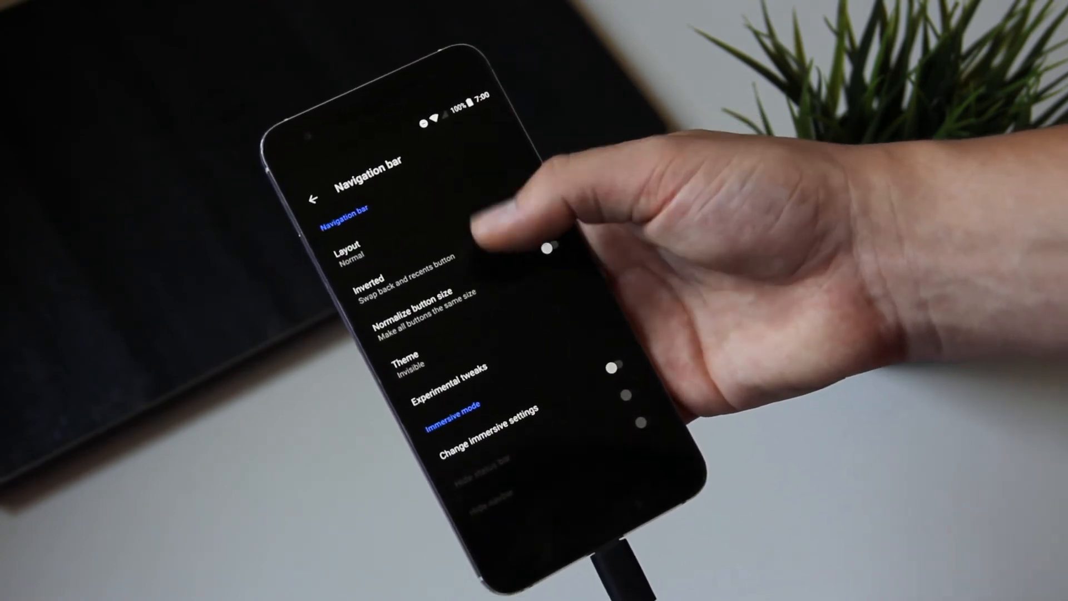
click(402, 360)
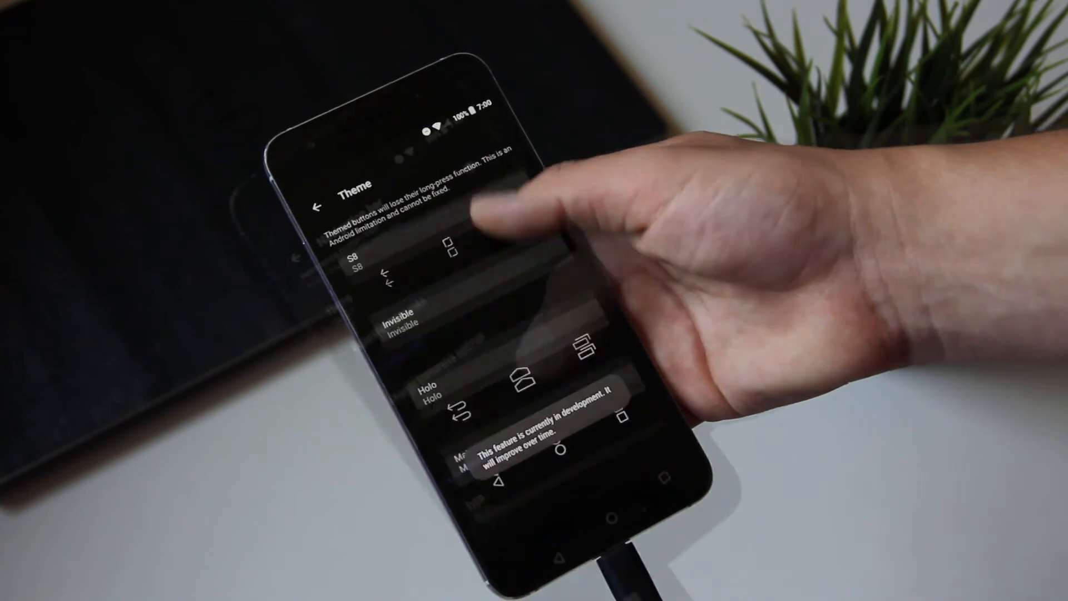